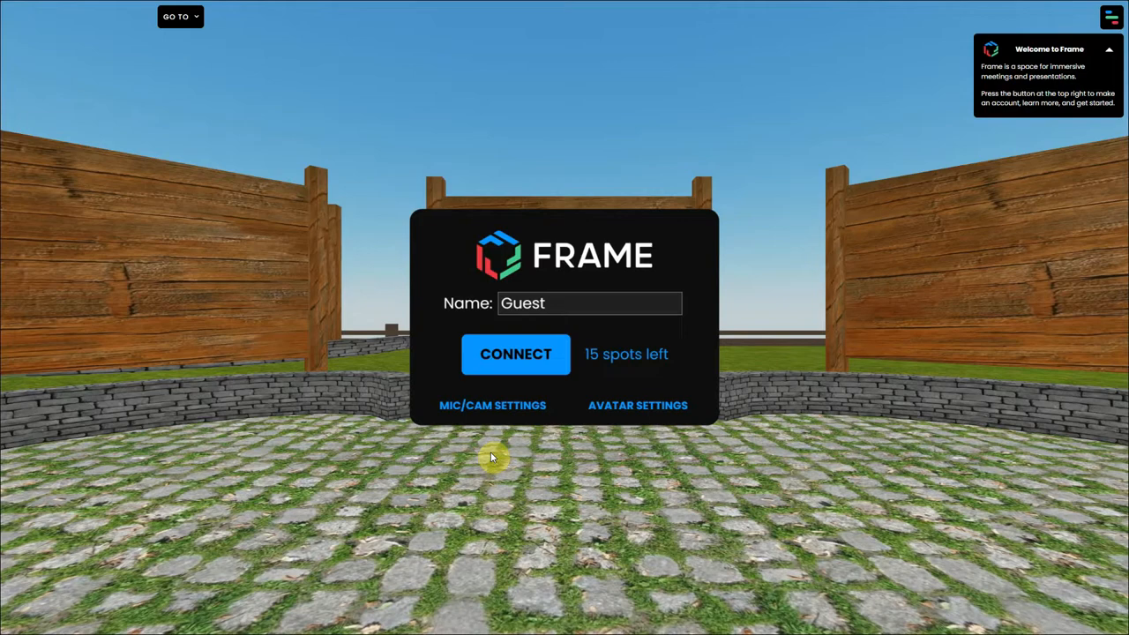
pyautogui.moveTo(646, 526)
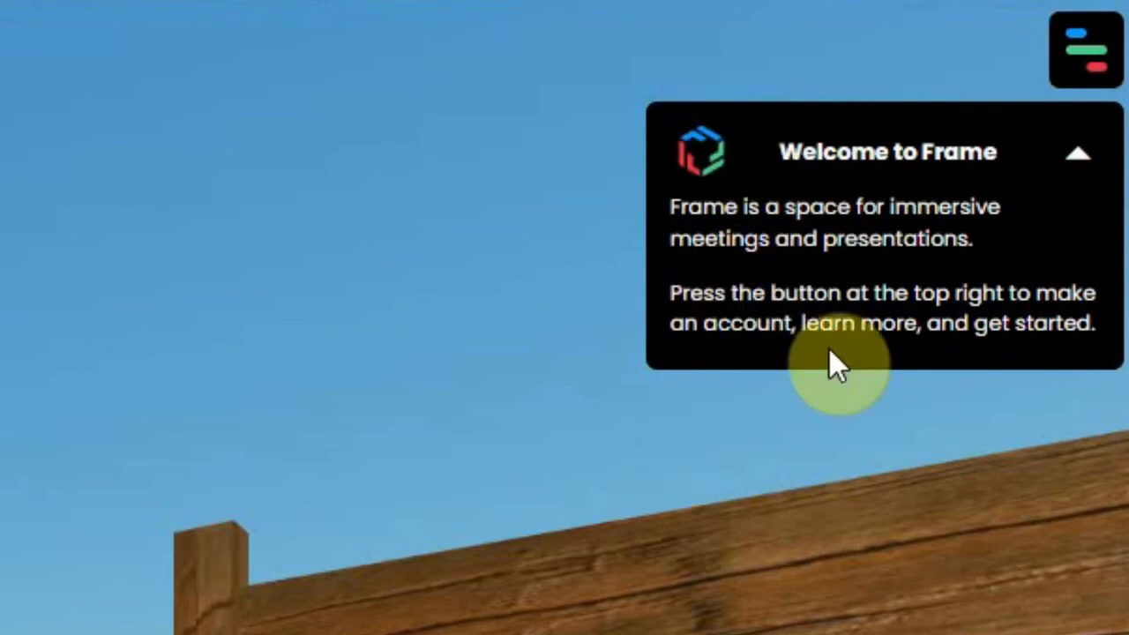
pyautogui.moveTo(997, 410)
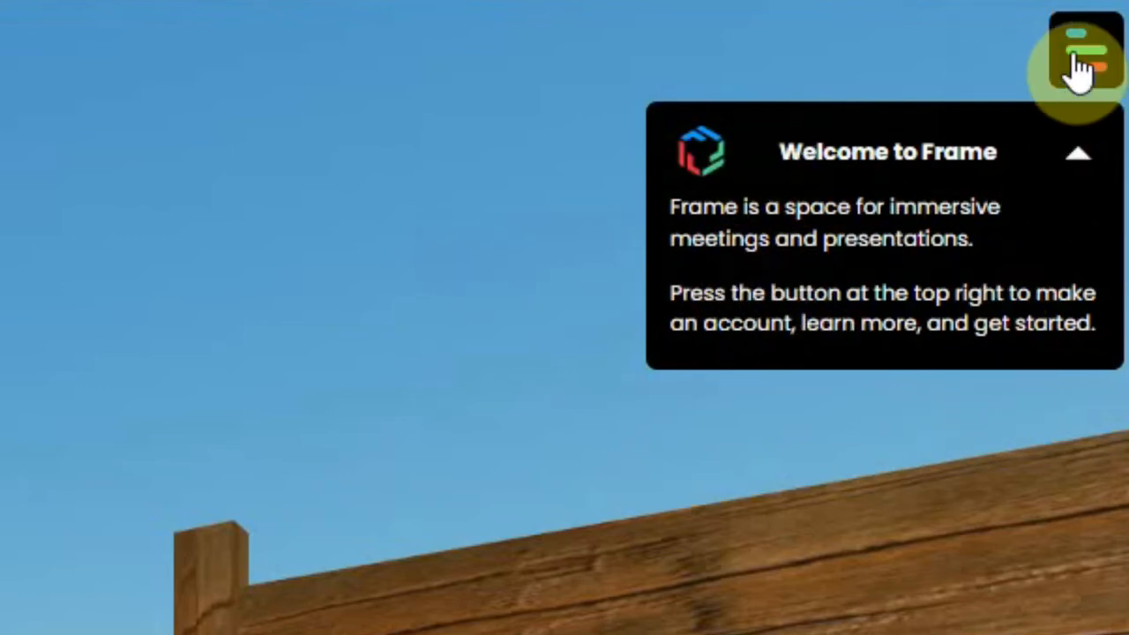
# Bring up the Get Started sign-in tab and enter the email 'john@' in the email field
pyautogui.click(1084, 57)
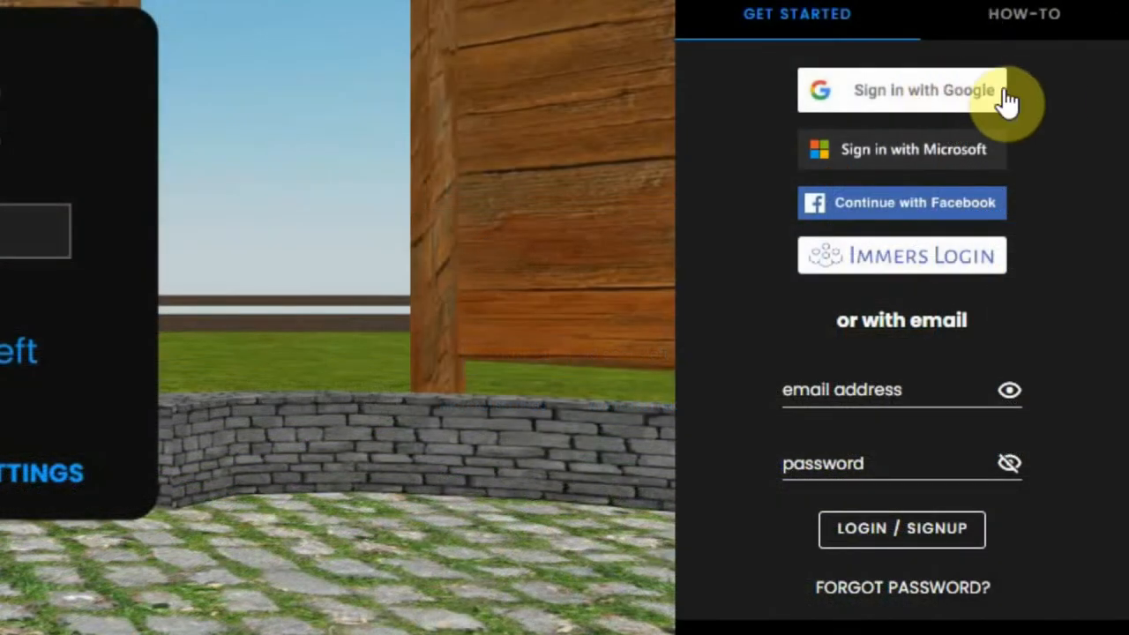
pyautogui.moveTo(970, 238)
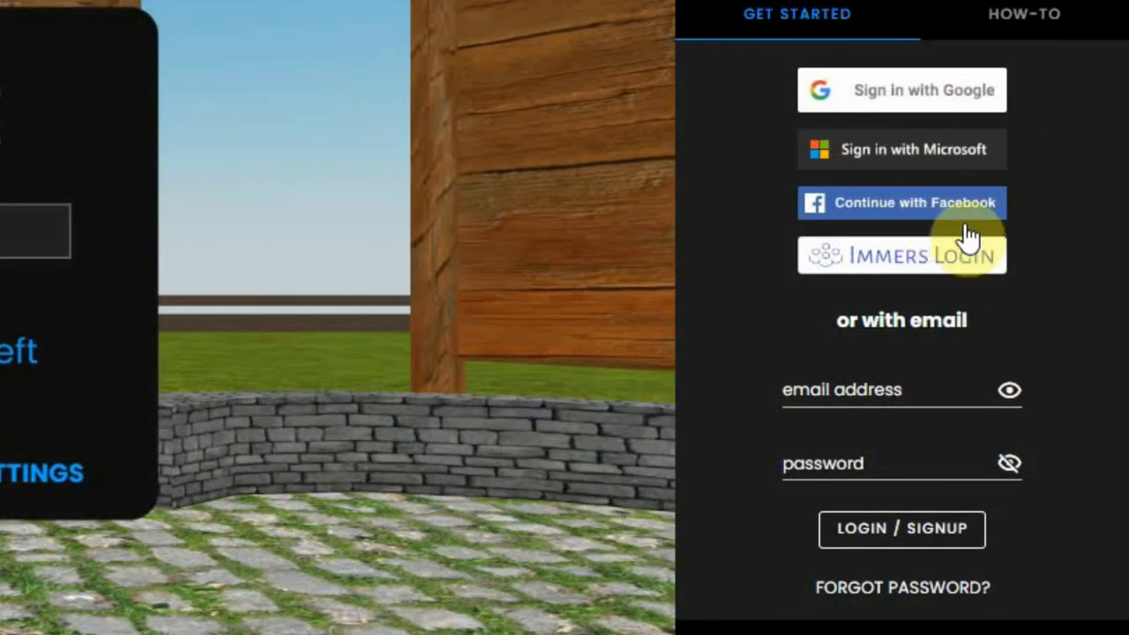
pyautogui.moveTo(902, 90)
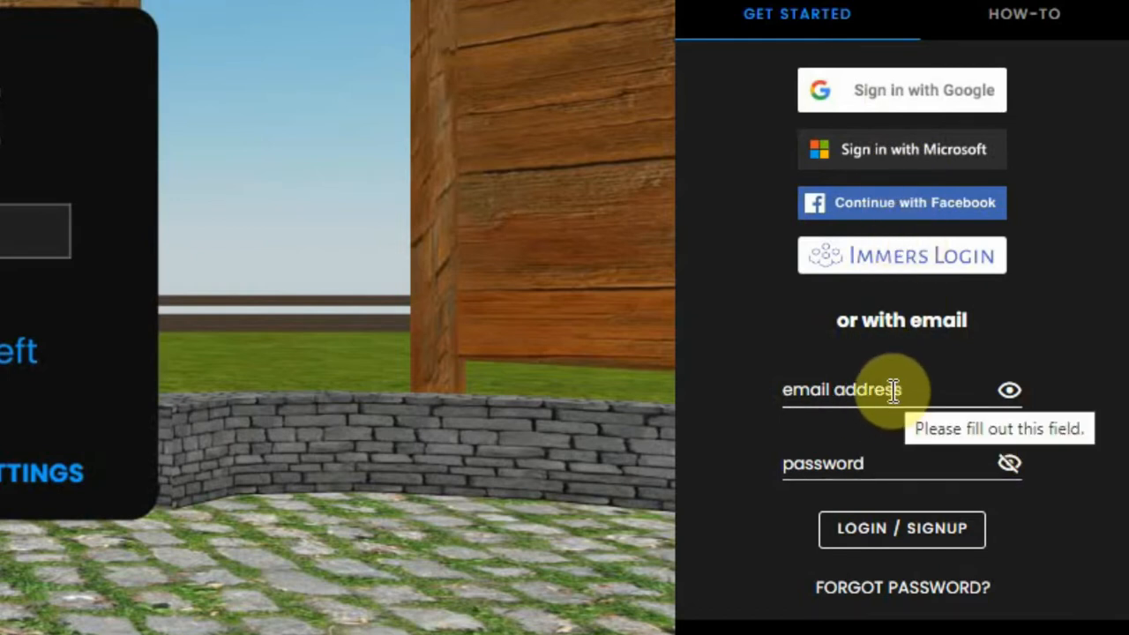
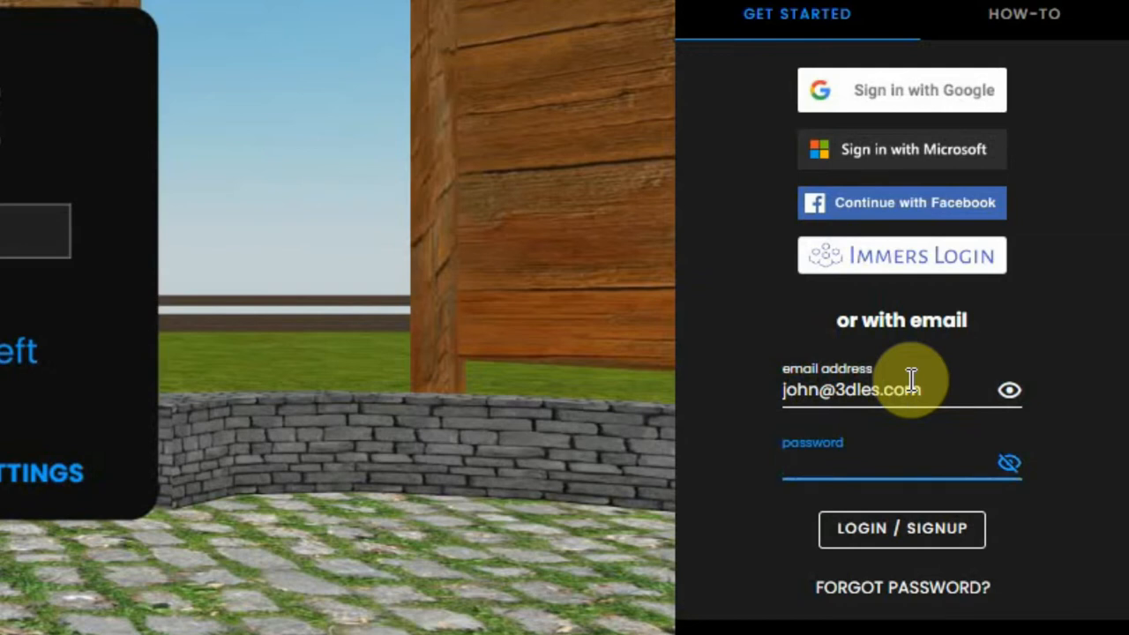
# Submit LOGIN / SIGNUP with the email and password so a verification email is sent
pyautogui.click(902, 530)
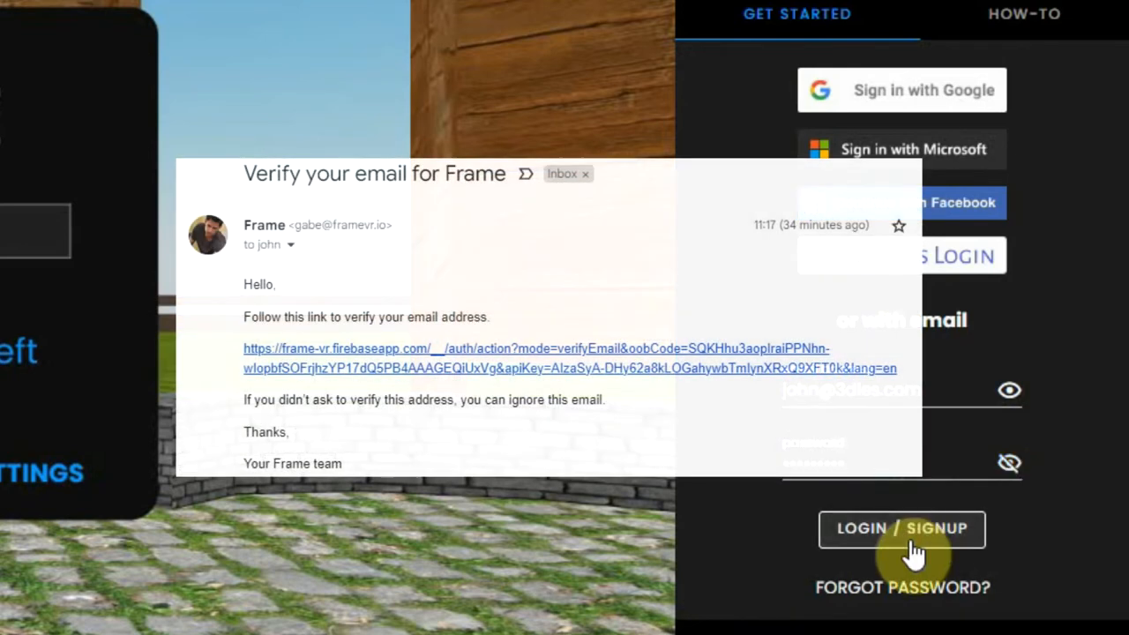
pyautogui.click(902, 529)
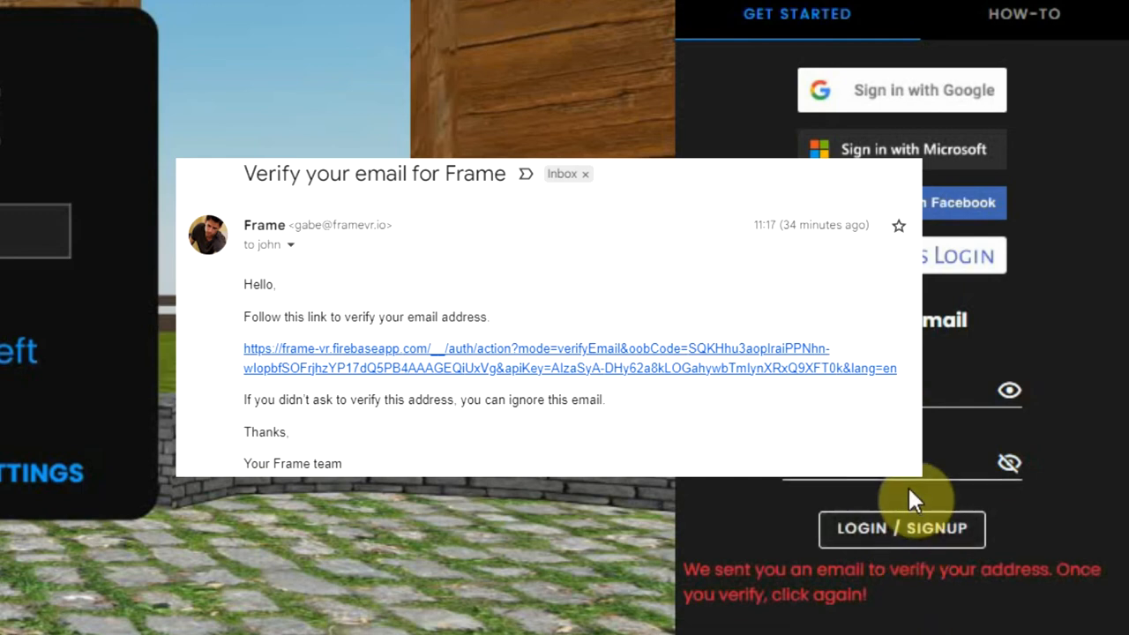
pyautogui.moveTo(838, 618)
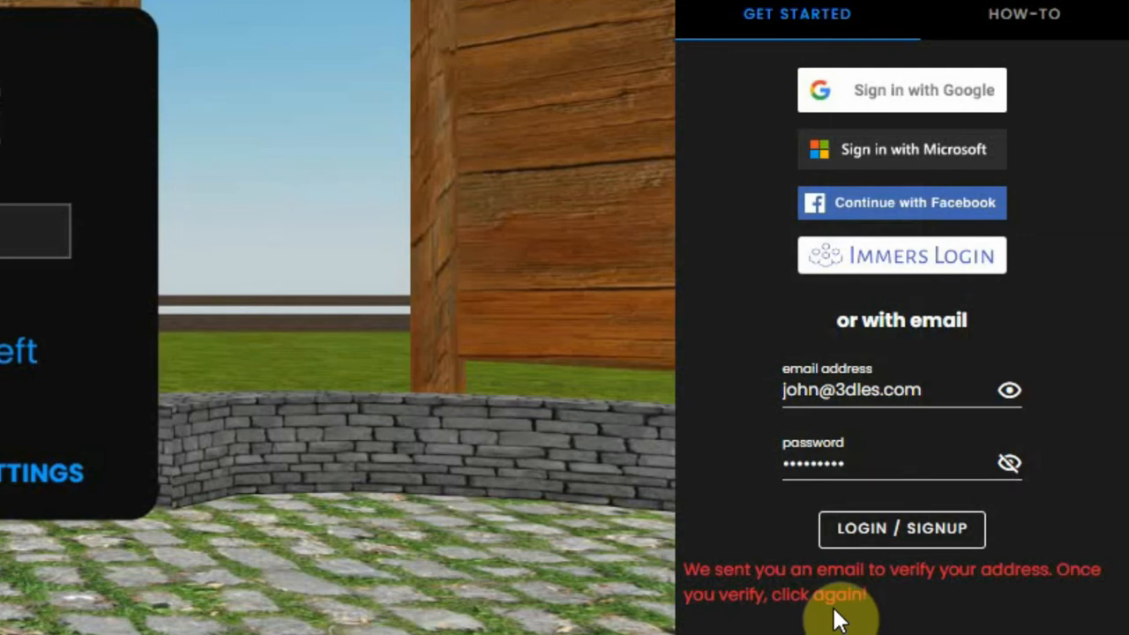
pyautogui.click(902, 530)
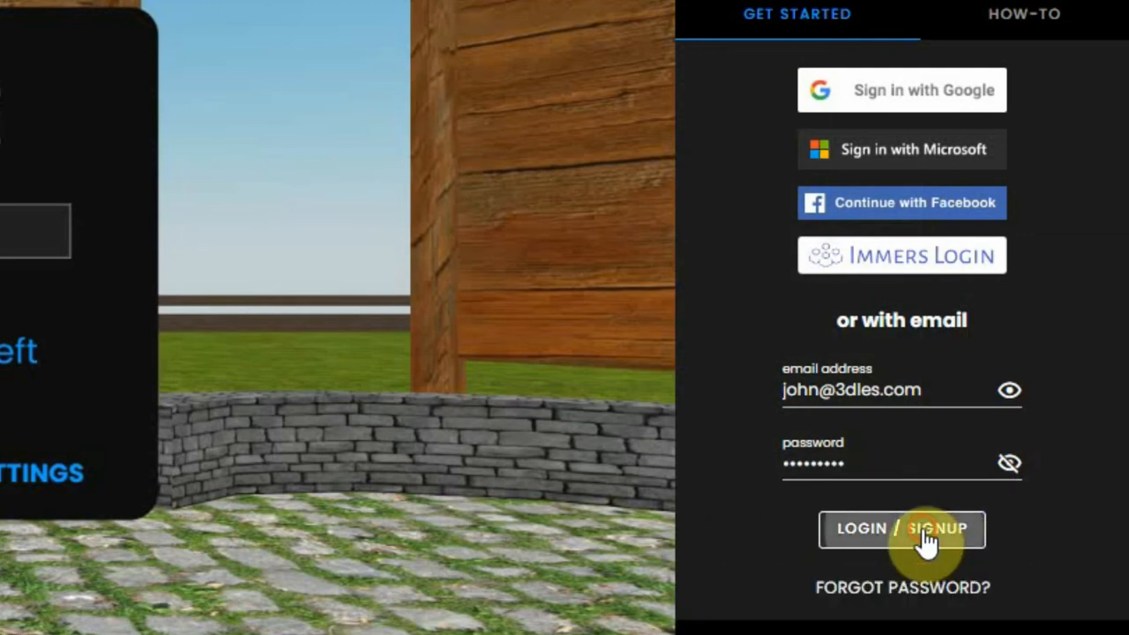
# Log in to the verified account and set the profile nametag to 'John'
pyautogui.click(901, 529)
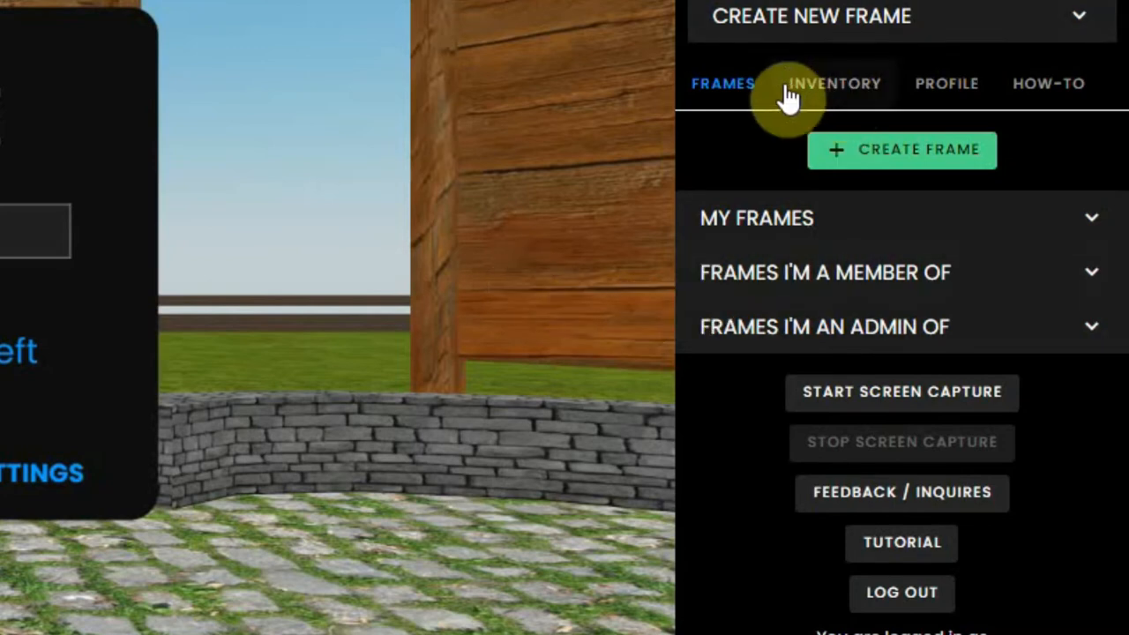
pyautogui.click(946, 83)
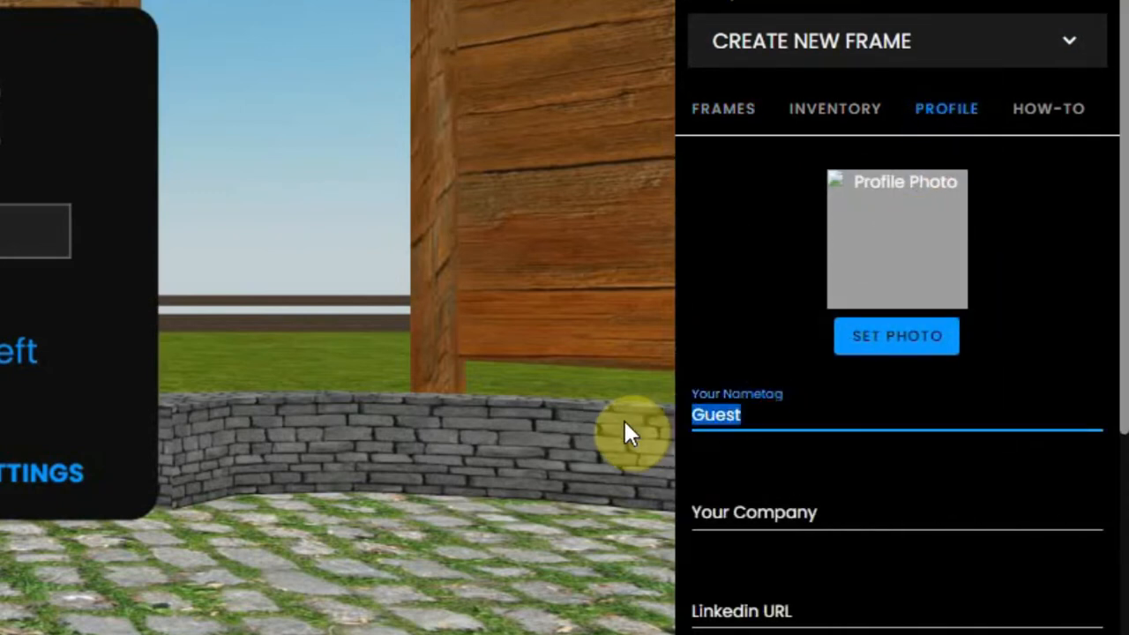
pyautogui.write('John')
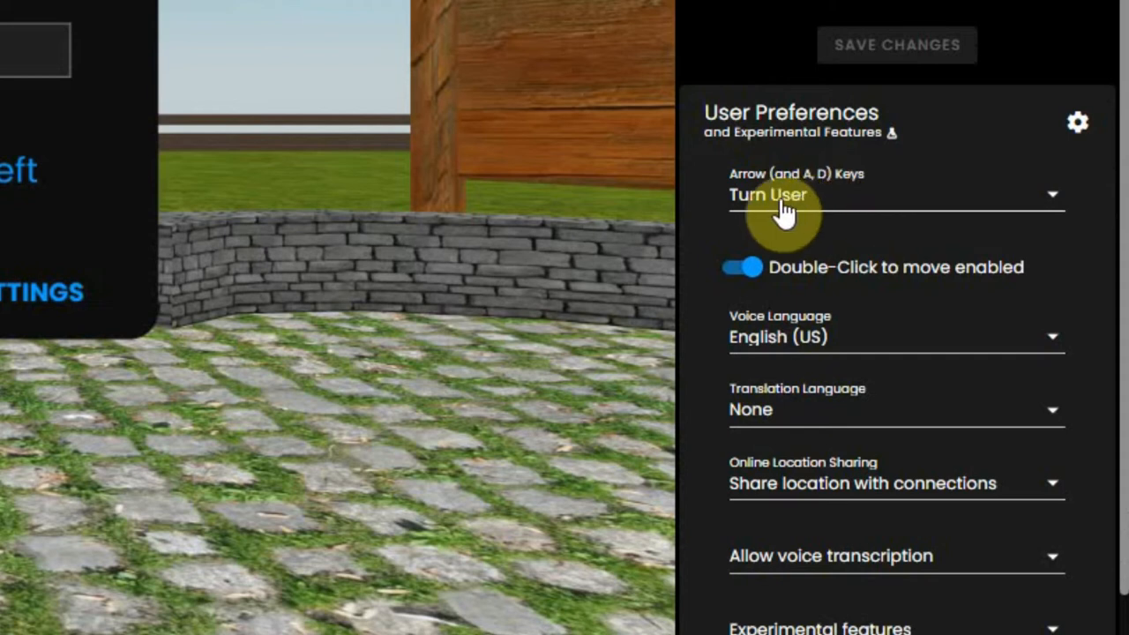
pyautogui.click(896, 194)
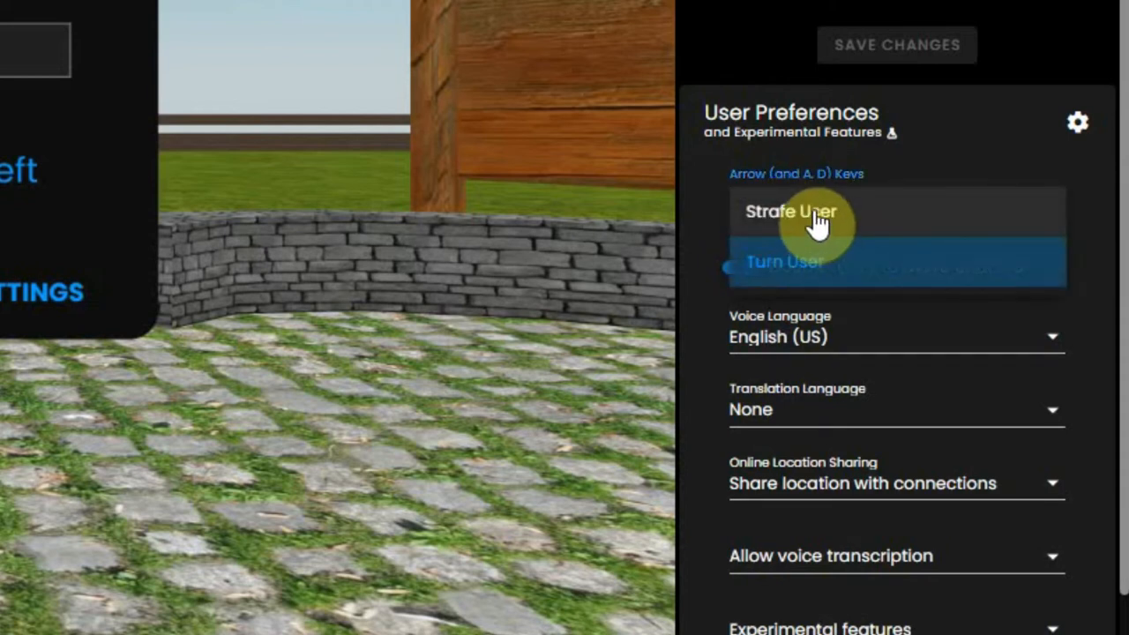
pyautogui.click(790, 212)
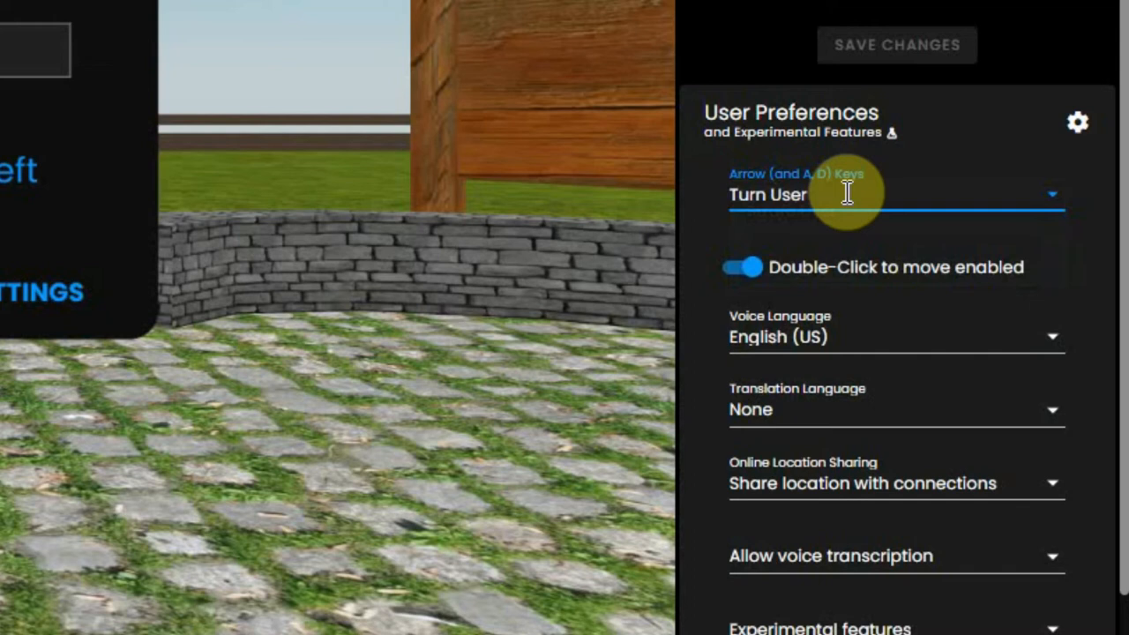
pyautogui.moveTo(926, 185)
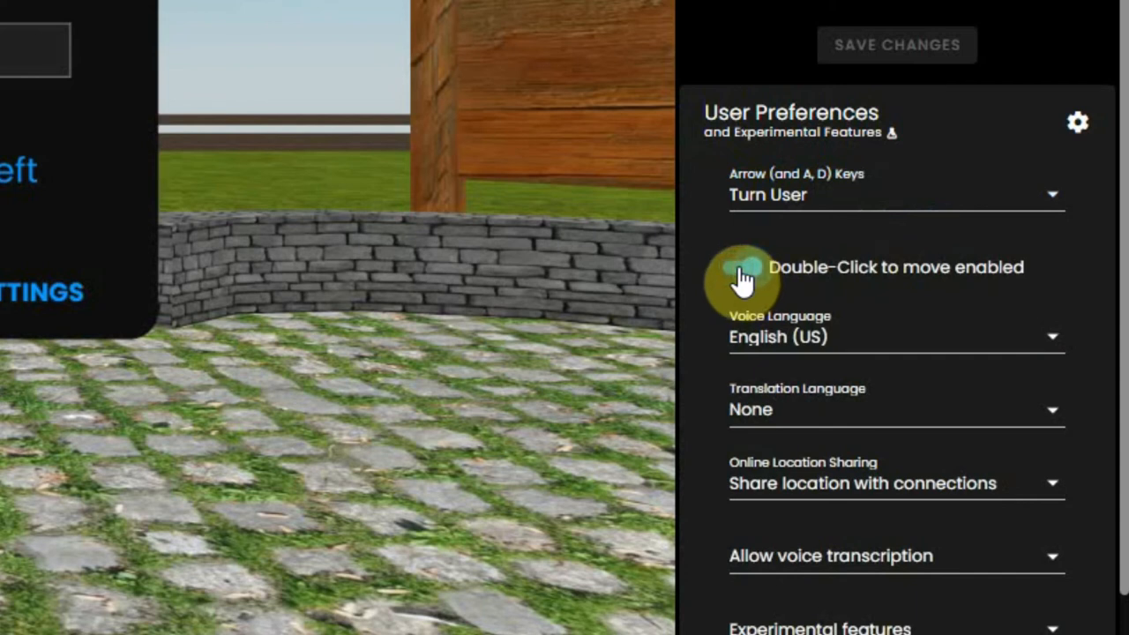
# Keep Double-Click to move enabled and scroll the Translation Language dropdown's options
pyautogui.click(741, 268)
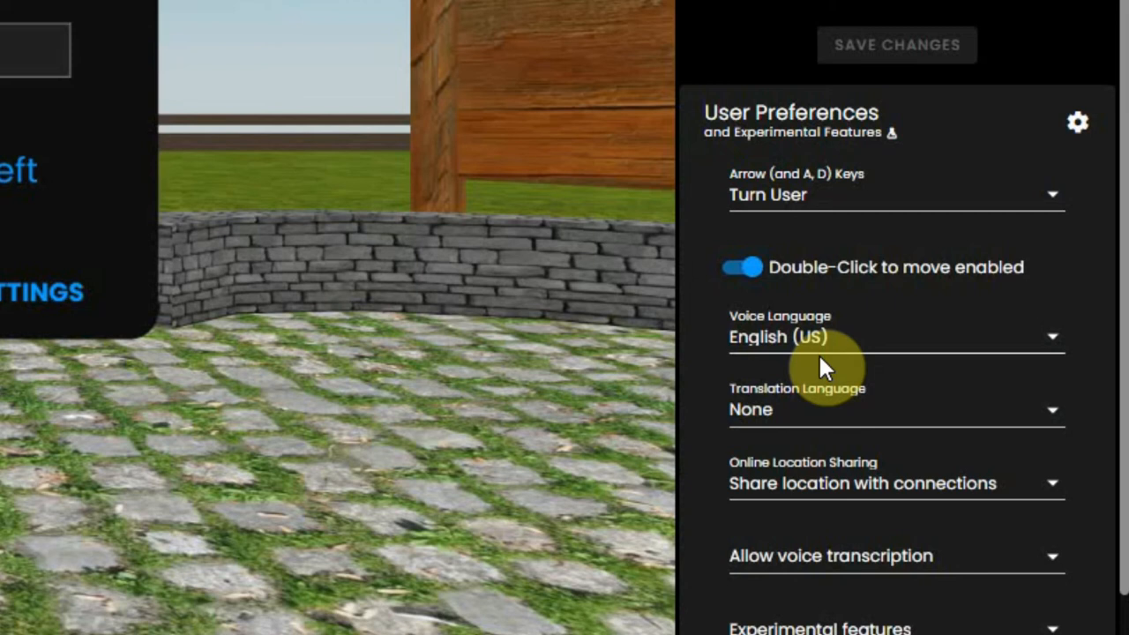
pyautogui.click(896, 335)
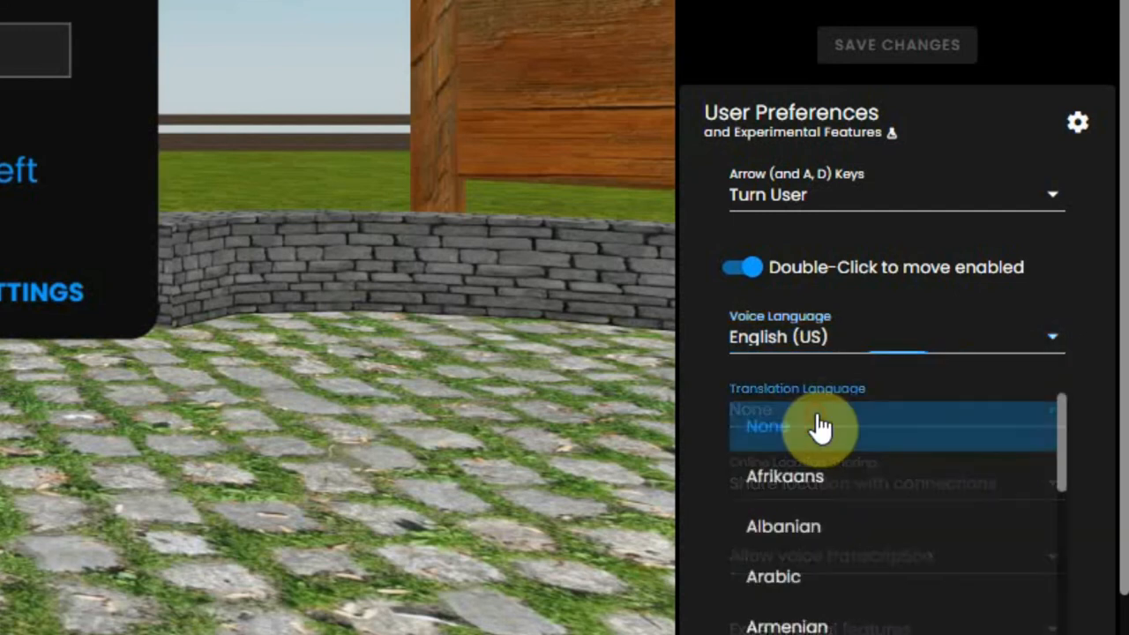
pyautogui.scroll(-3)
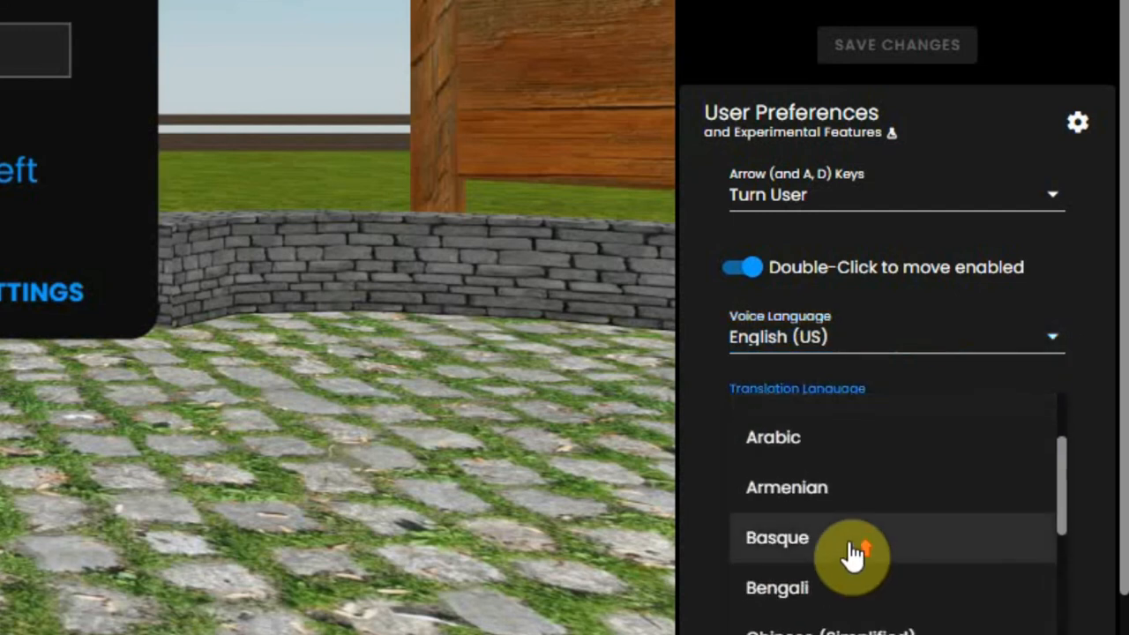